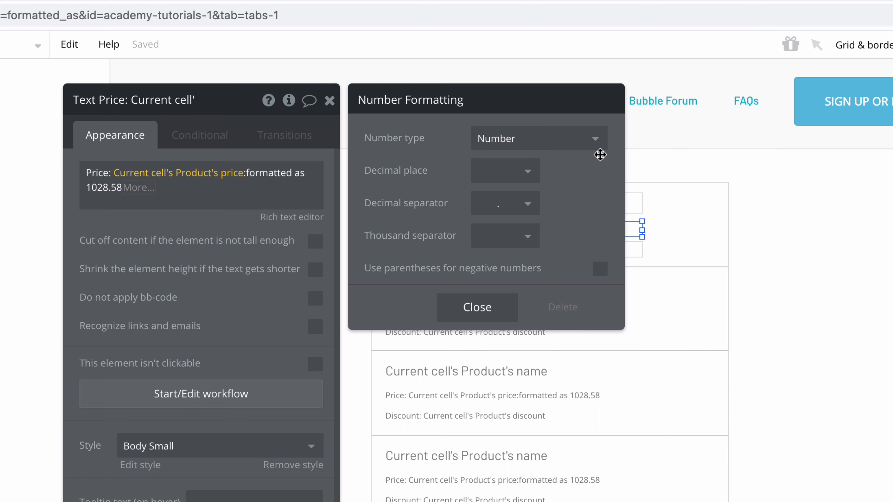
{"action": "mouse_move", "coordinate": [599, 162]}
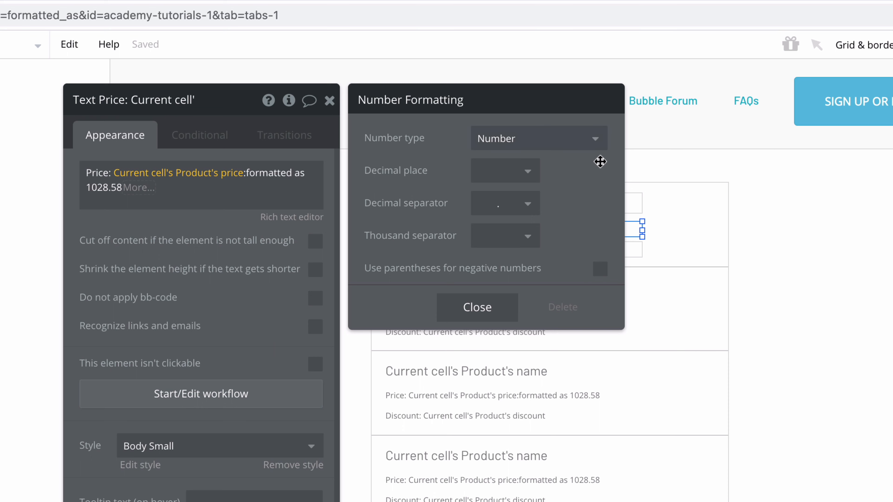
Set the Price text's number type to Percentage, previewing prices as 102858%
{"action": "left_click", "coordinate": [537, 138]}
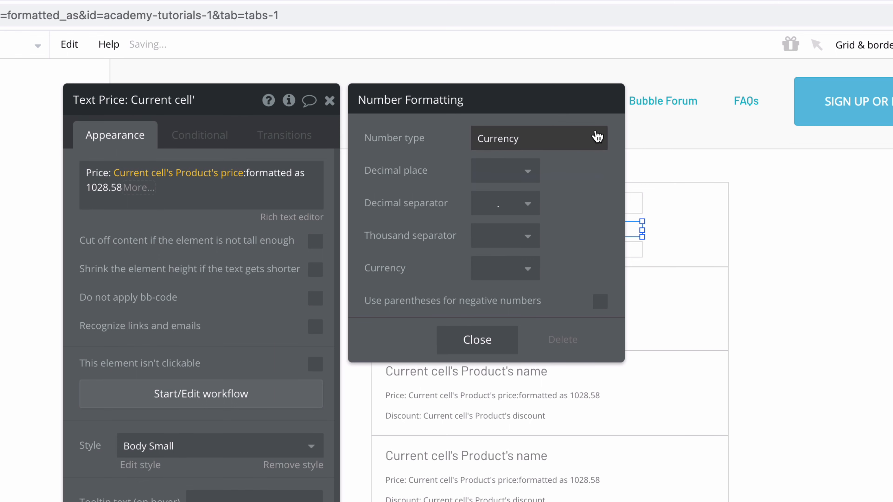
{"action": "left_click", "coordinate": [538, 137]}
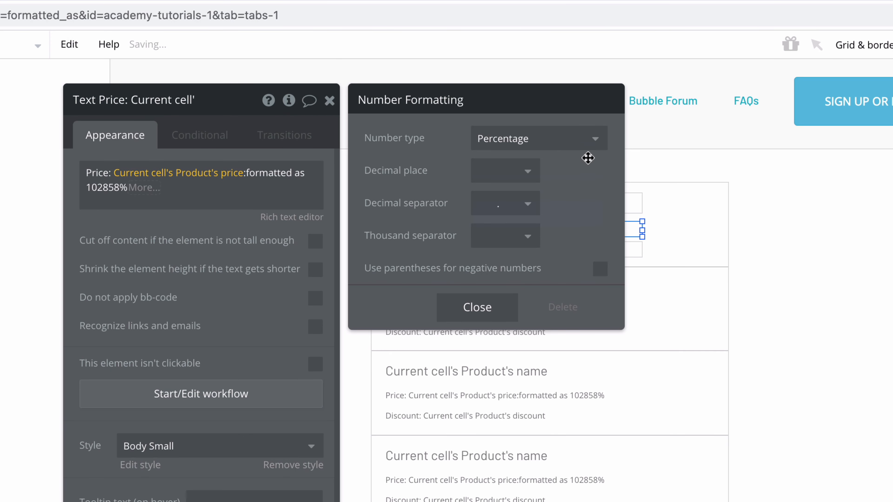
Change the Price text's number type to Currency so it reads $1,028.58
{"action": "left_click", "coordinate": [537, 138]}
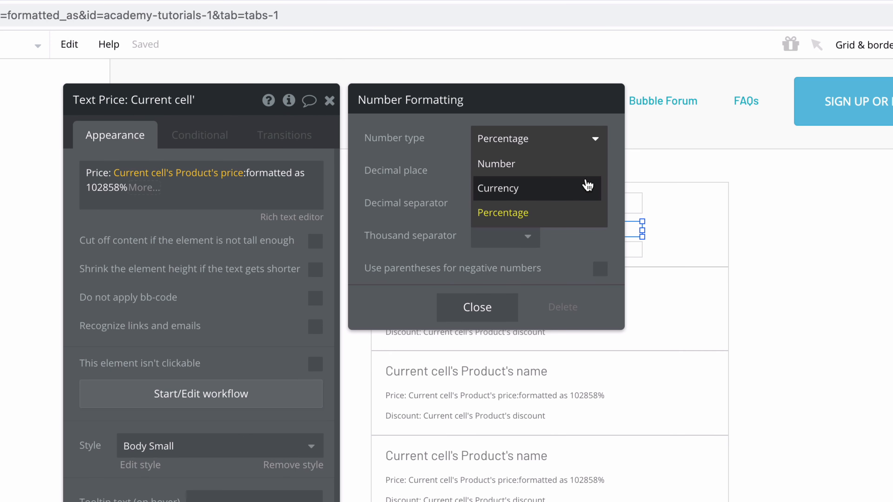
{"action": "left_click", "coordinate": [498, 188]}
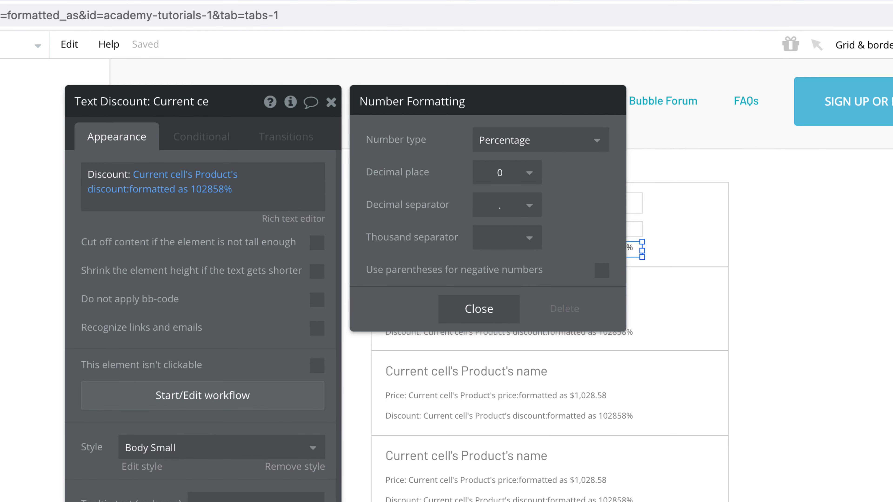
Format the Discount text as a percentage with 0 decimal places
{"action": "left_click", "coordinate": [166, 12]}
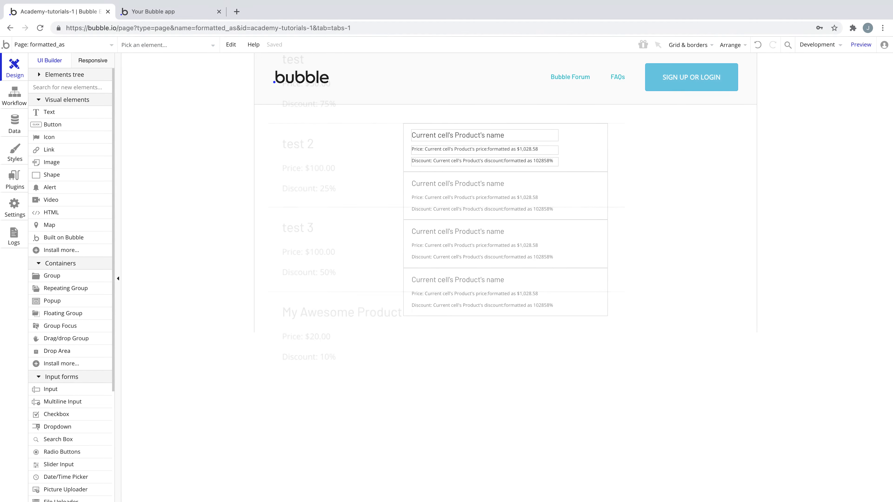
Scroll the page editor to view the repeating group with formatted prices and discounts
{"action": "scroll", "scroll_direction": "up", "scroll_amount": 3}
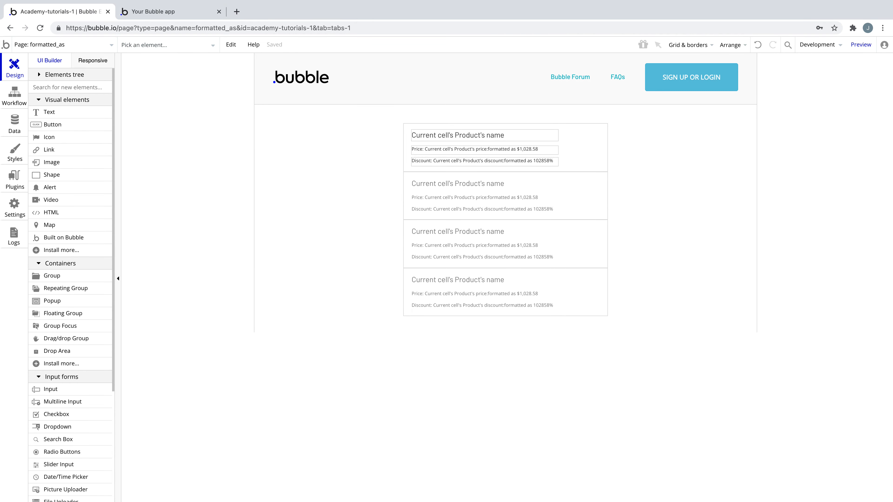